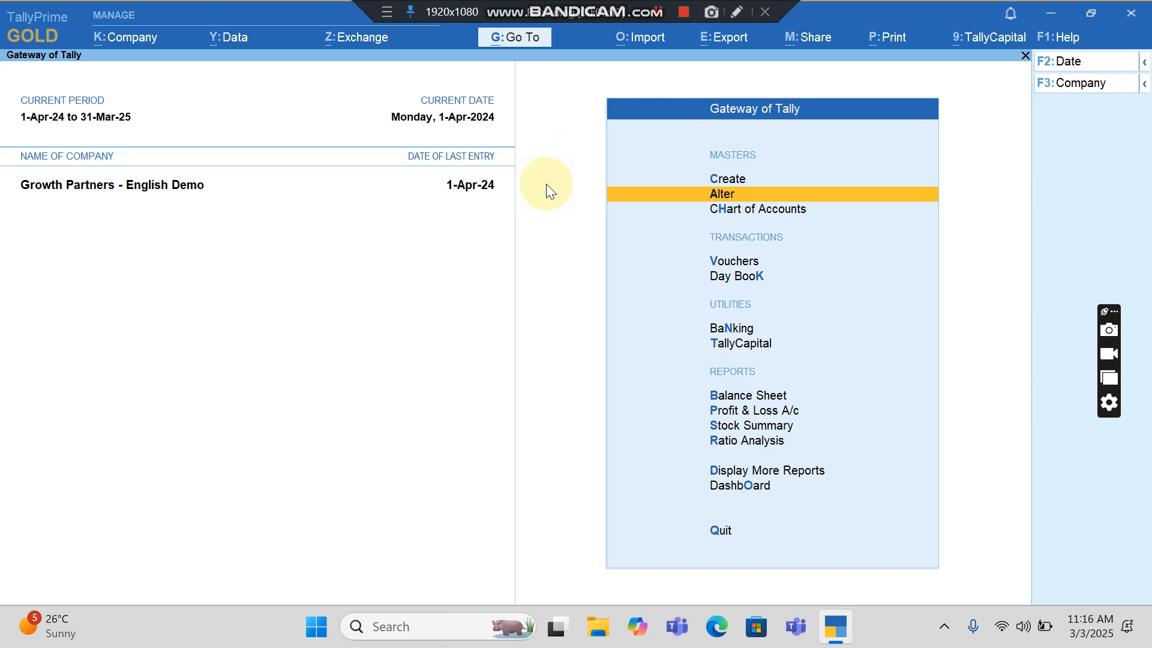
Step: Choose Alter from Gateway of Tally to reach the Sales voucher type
left_click(722, 193)
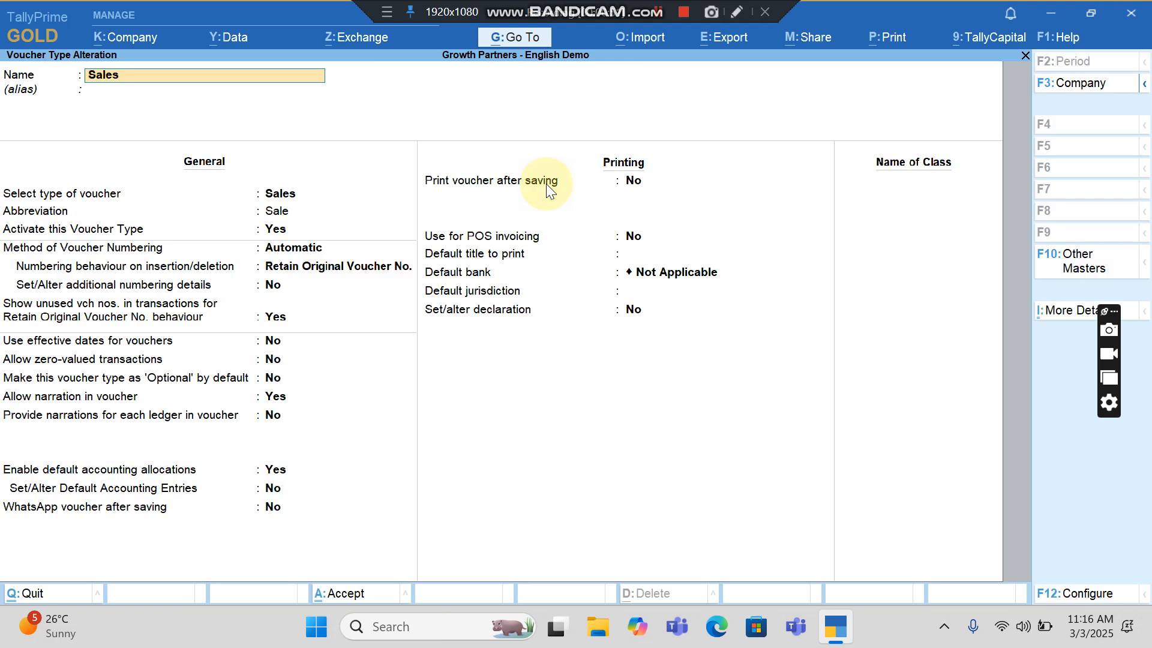
mouse_move(856, 190)
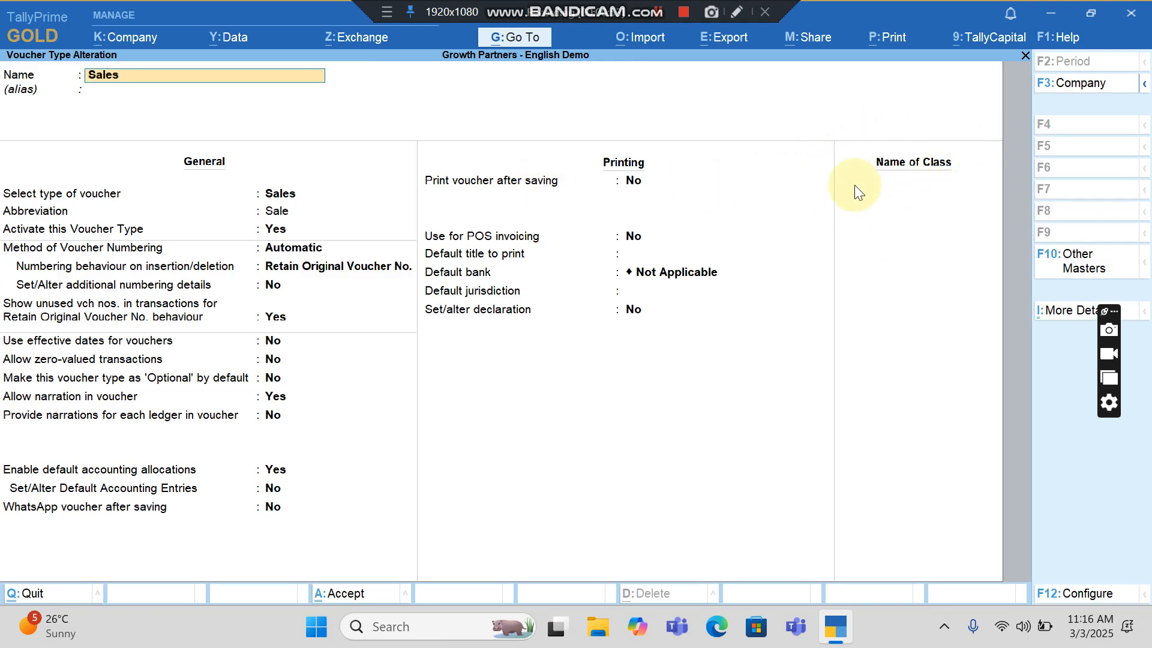
Step: Name the new class Local Sales and set Sales as its 100% allocation ledger
left_click(917, 184)
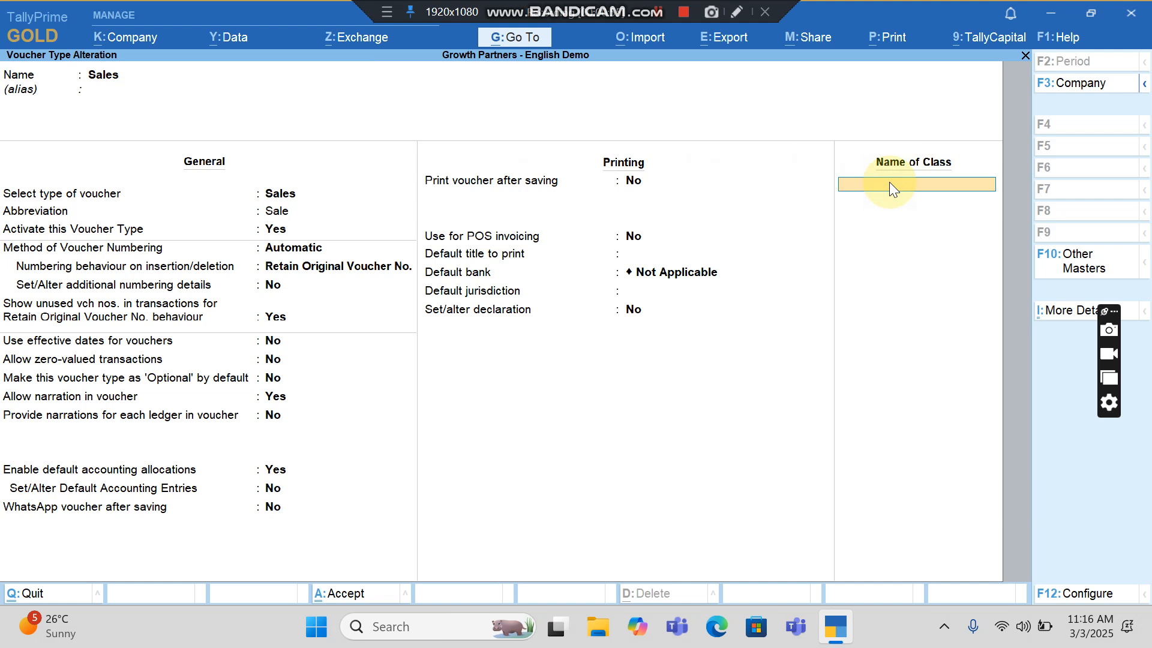
type("Local Sa")
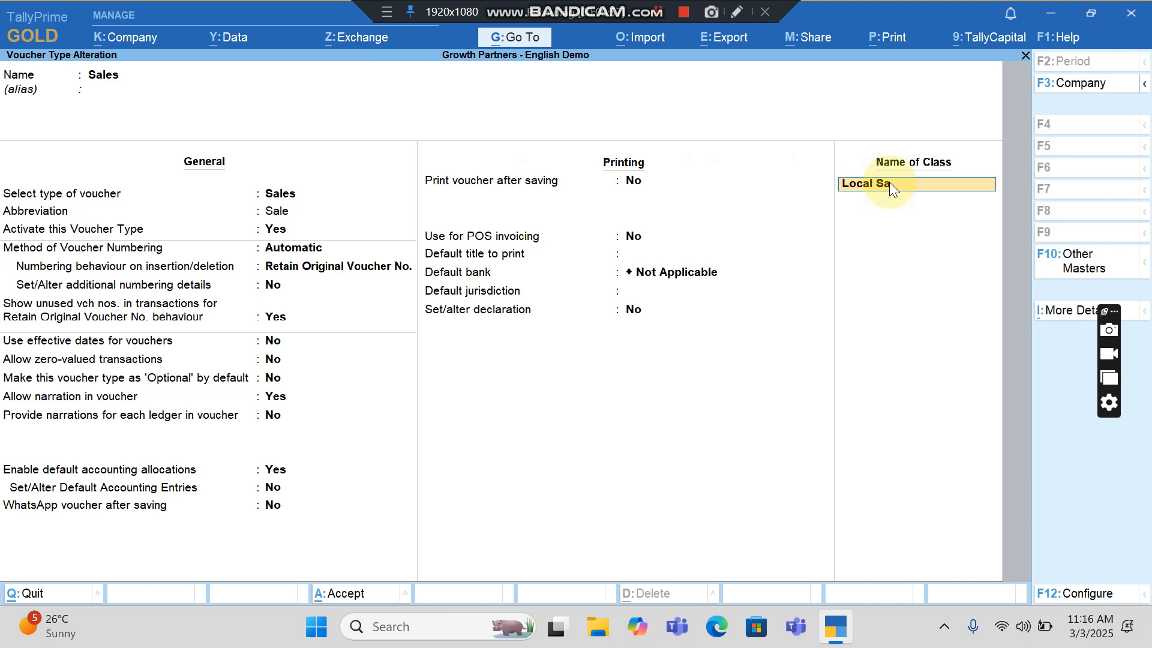
type("les")
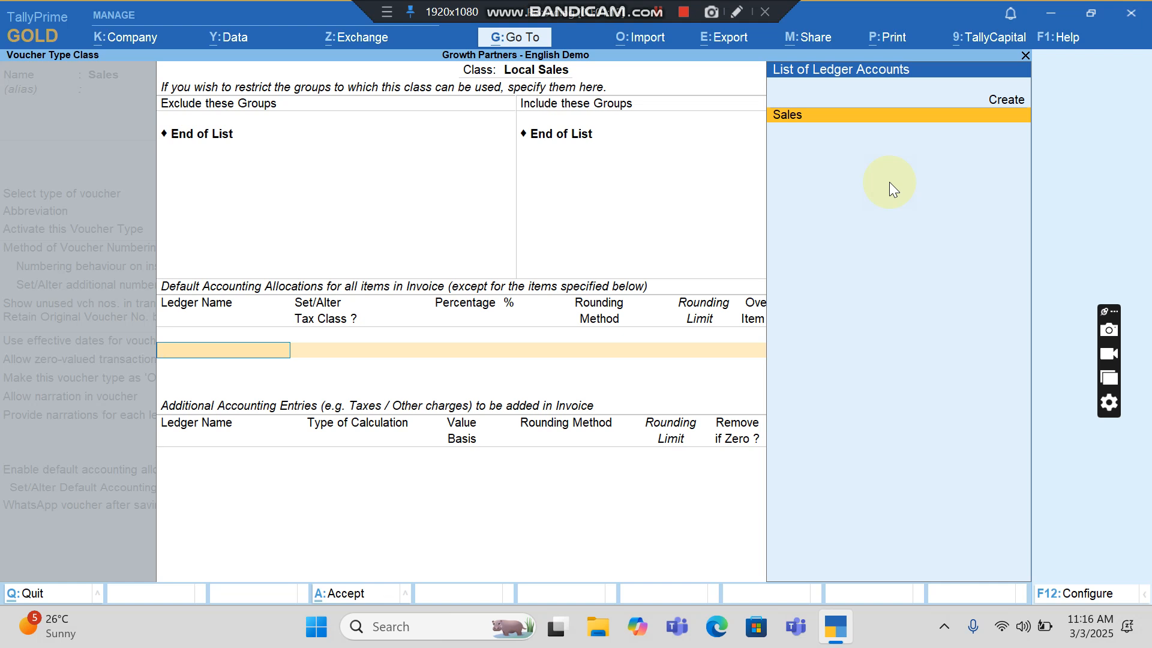
left_click(787, 114)
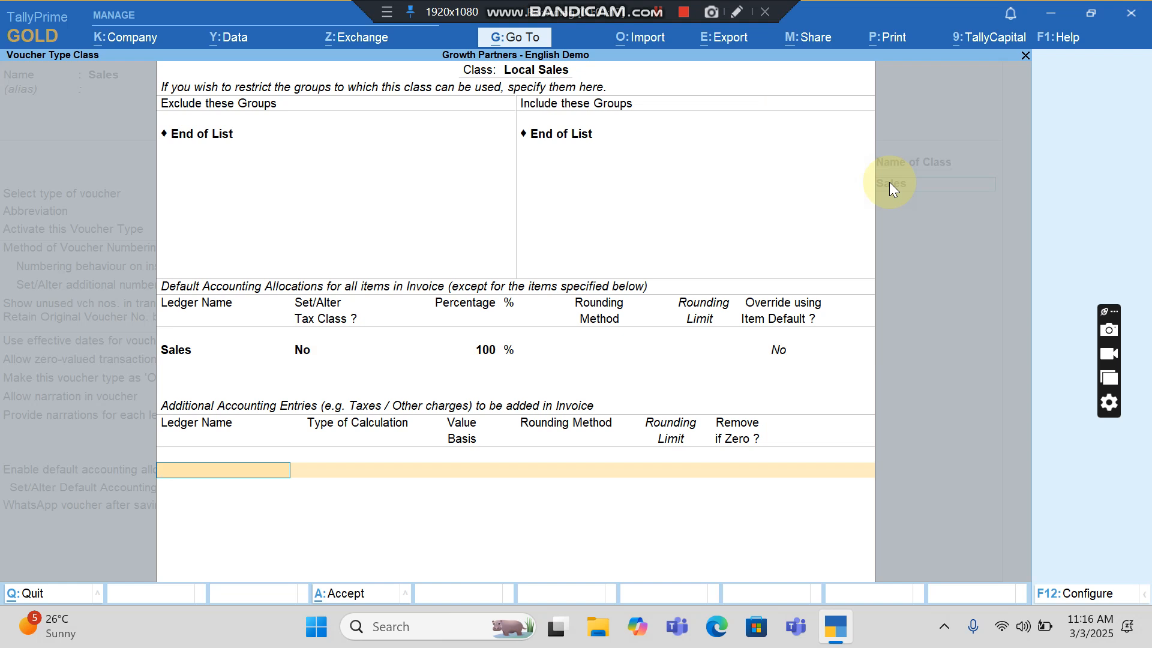
Step: Add Output SGST and CGST @ 9% as GST and Round Off as total amount rounding
type("Out")
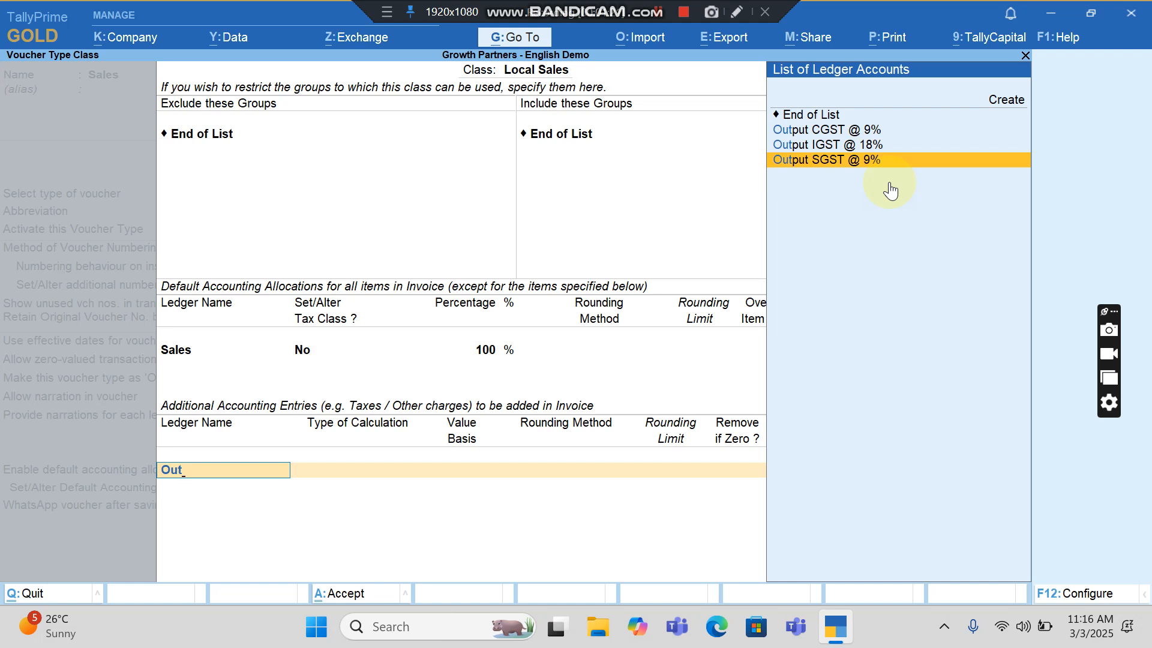
left_click(825, 160)
type("Round Off")
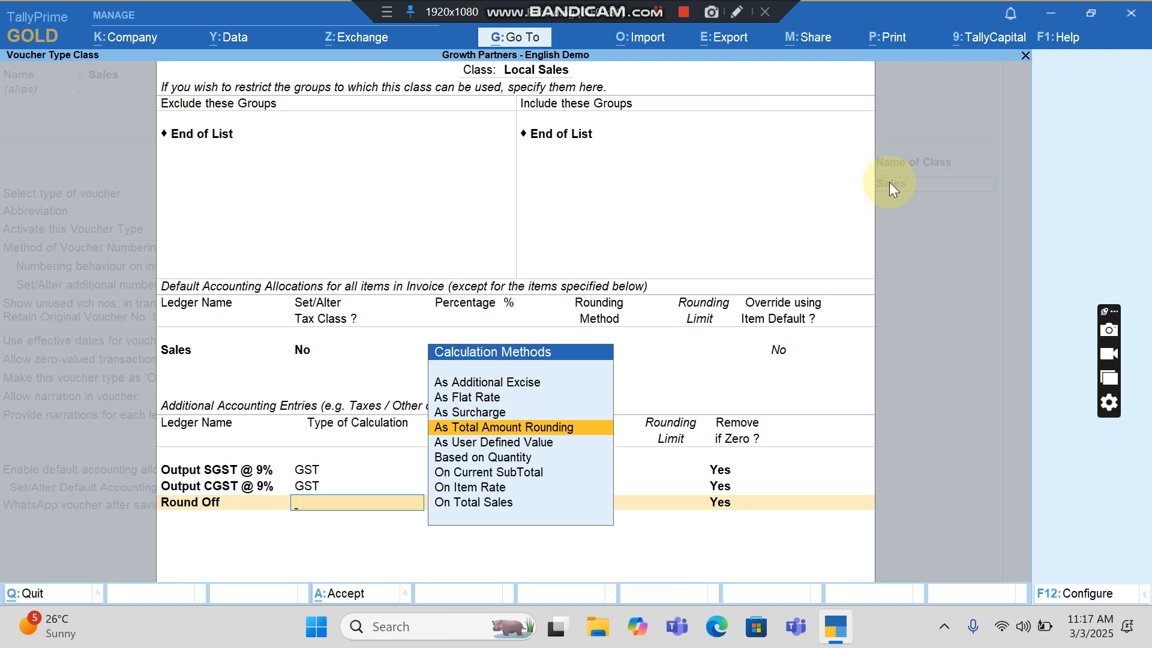
left_click(503, 426)
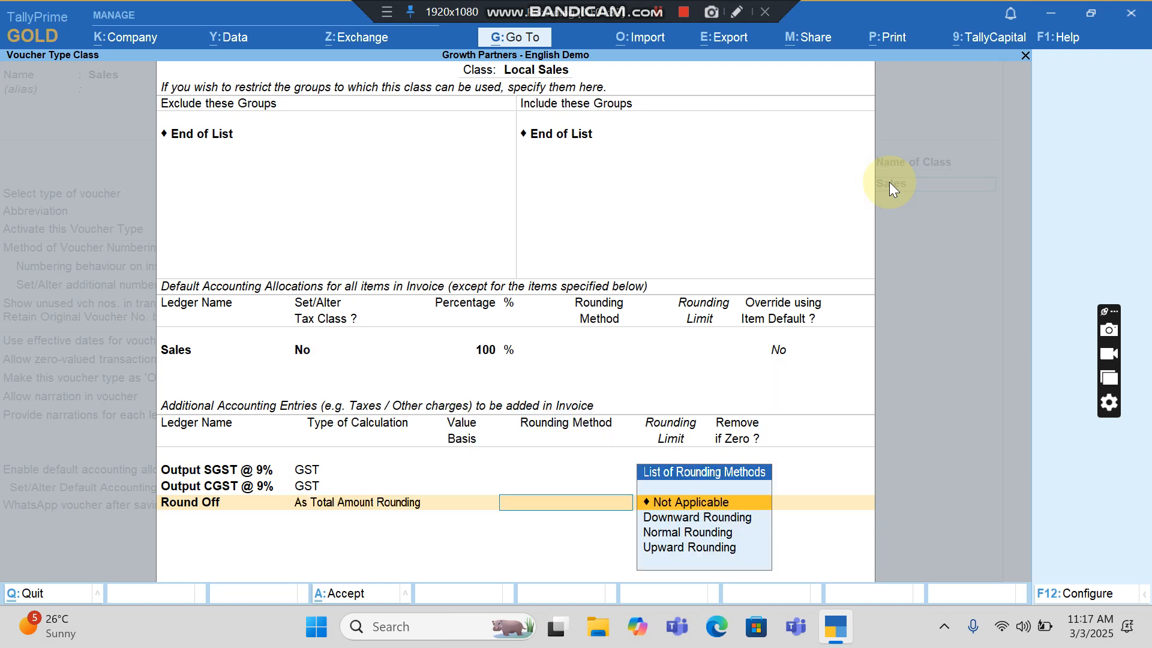
left_click(688, 532)
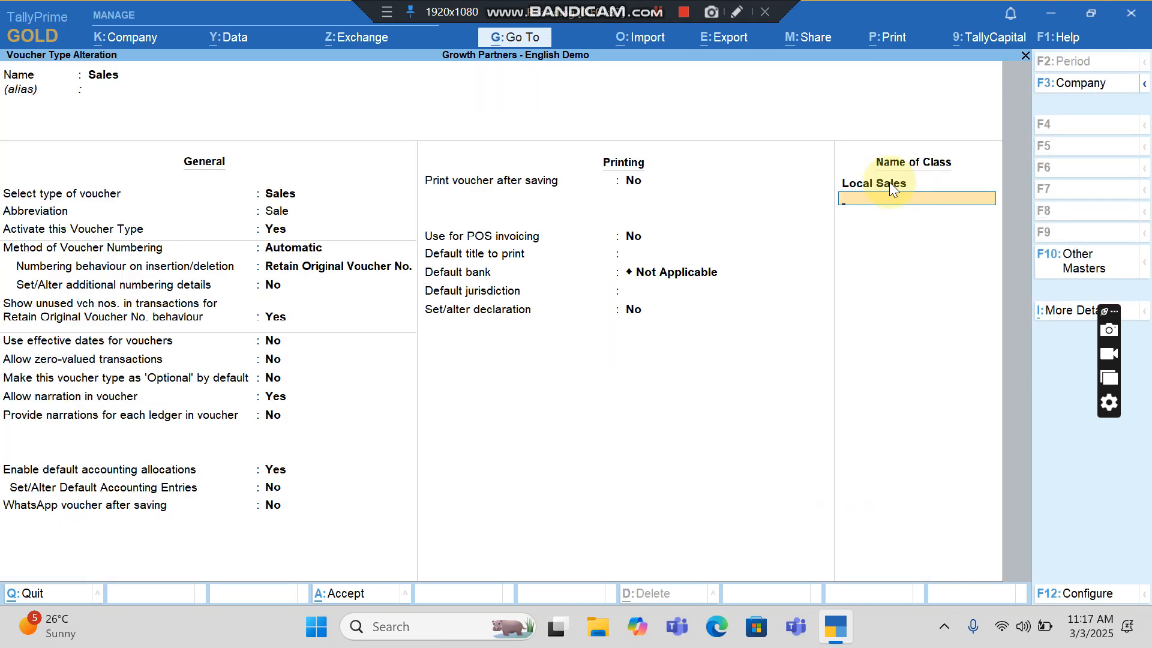
Step: Create the Interstate Sales class with Output IGST @ 18% and Round Off calculation
type("Interstate Sales")
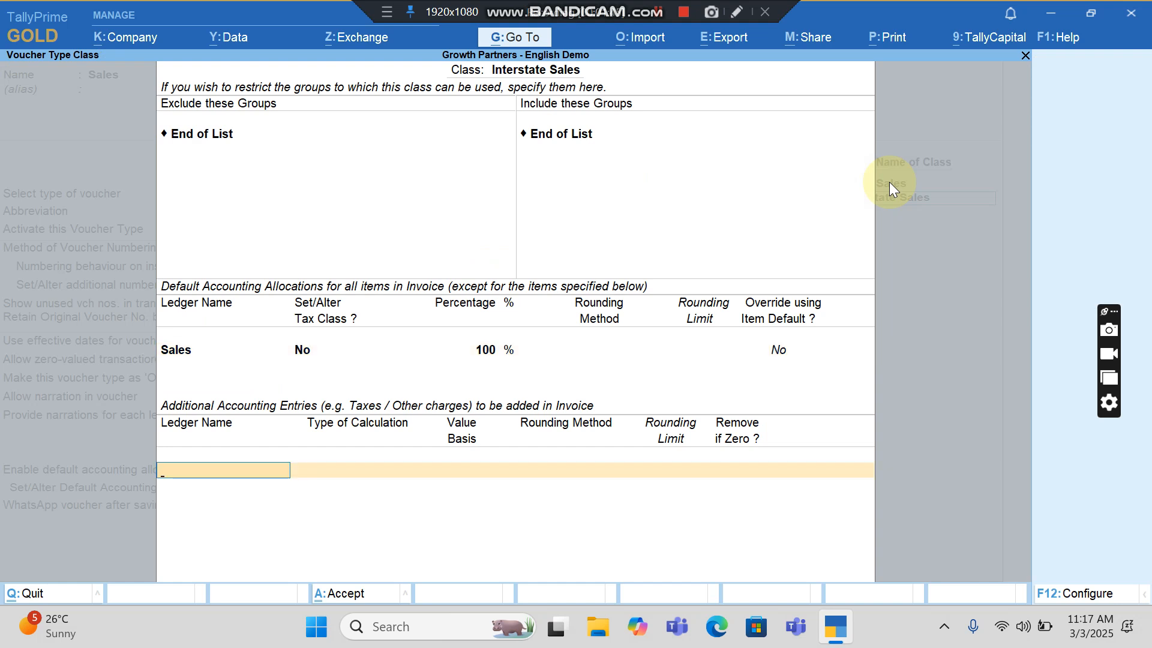
type("lgst")
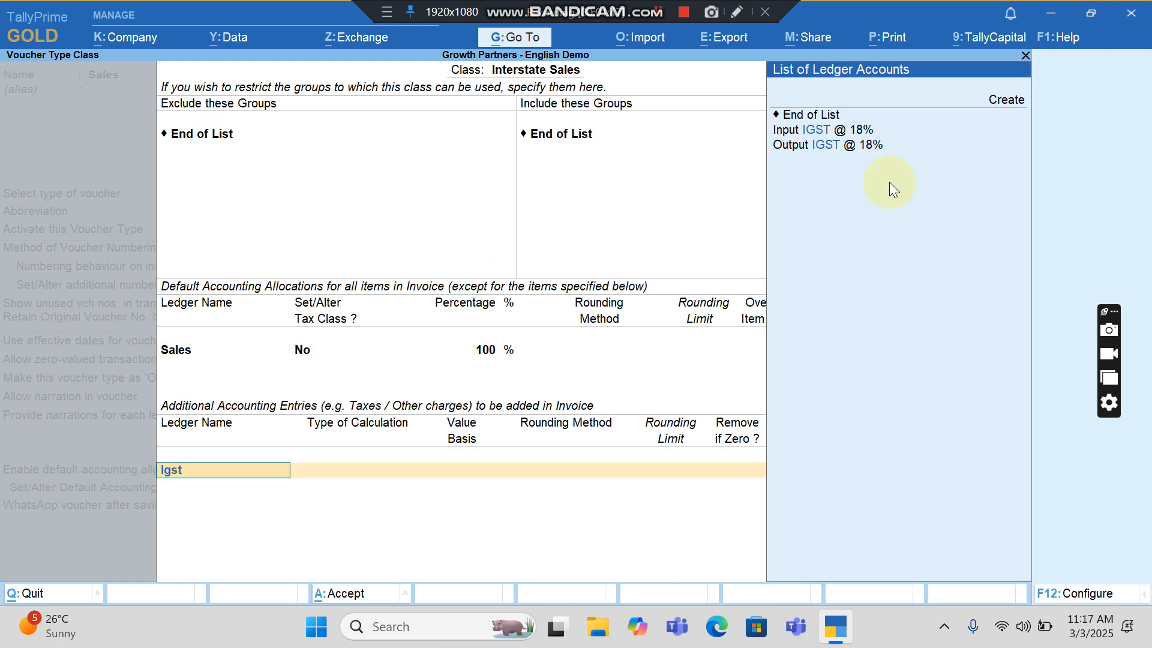
left_click(831, 145)
type("Round Off")
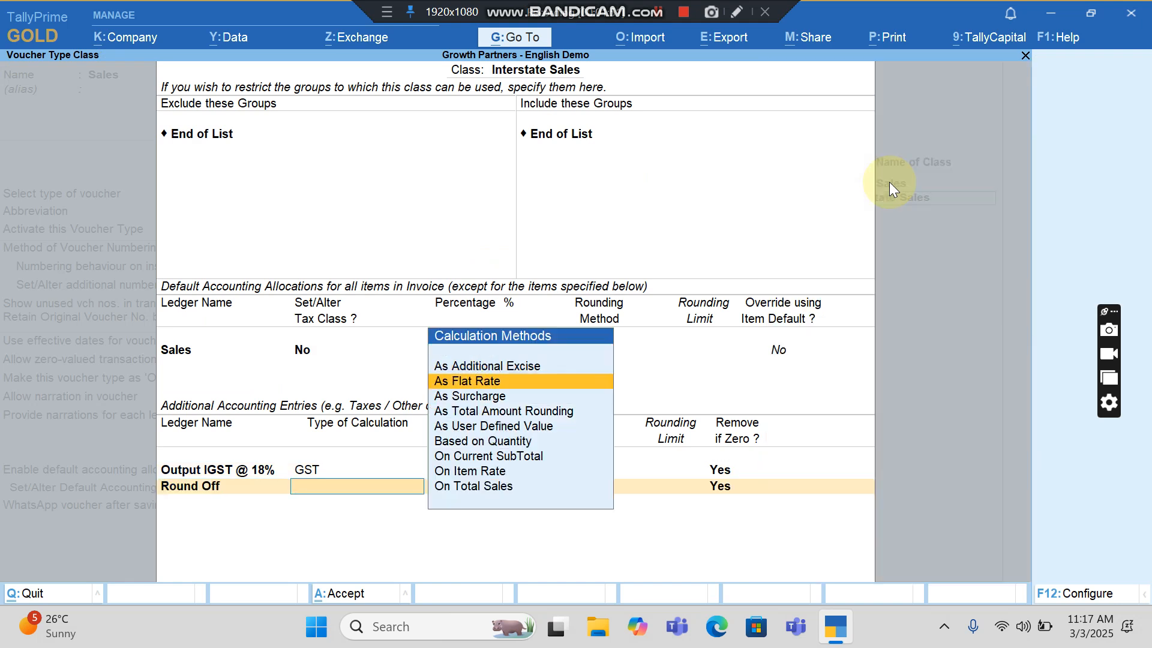
left_click(505, 411)
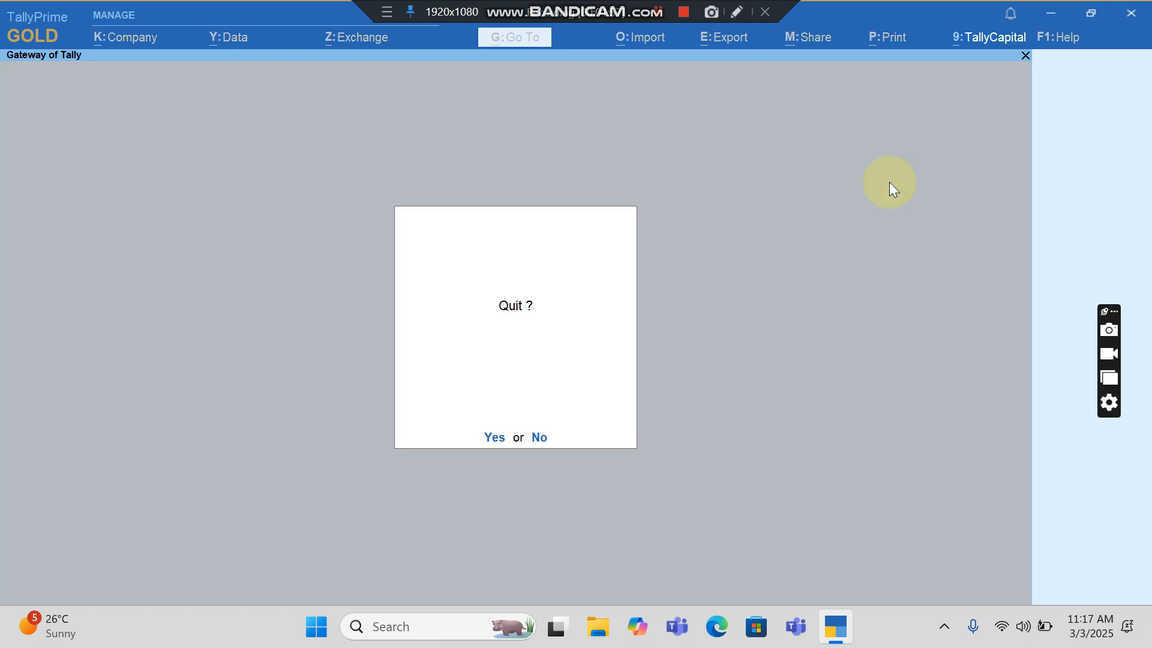
Step: Stay in the company, start a new Sales voucher and apply the Local Sales class
left_click(538, 438)
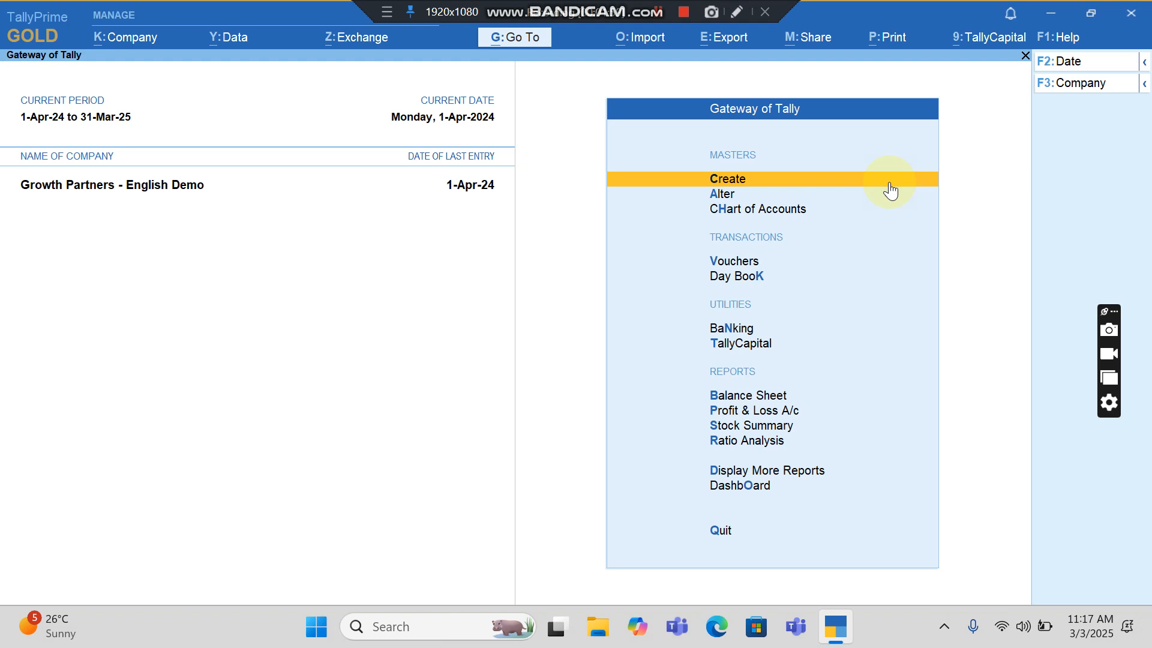
mouse_move(844, 252)
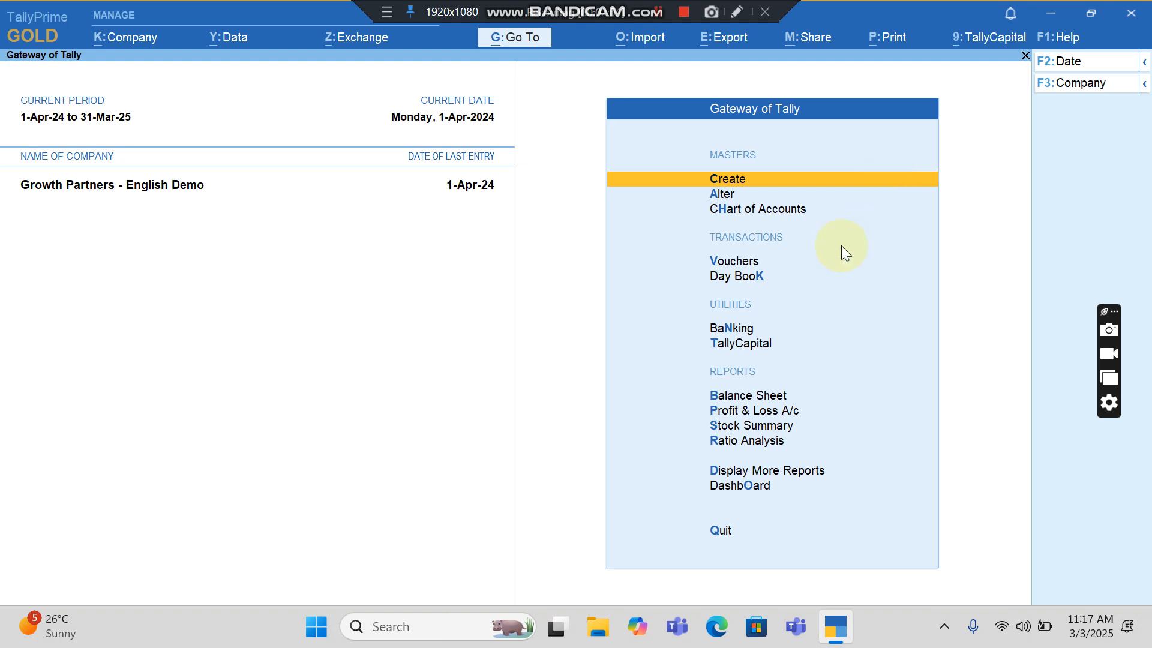
mouse_move(755, 271)
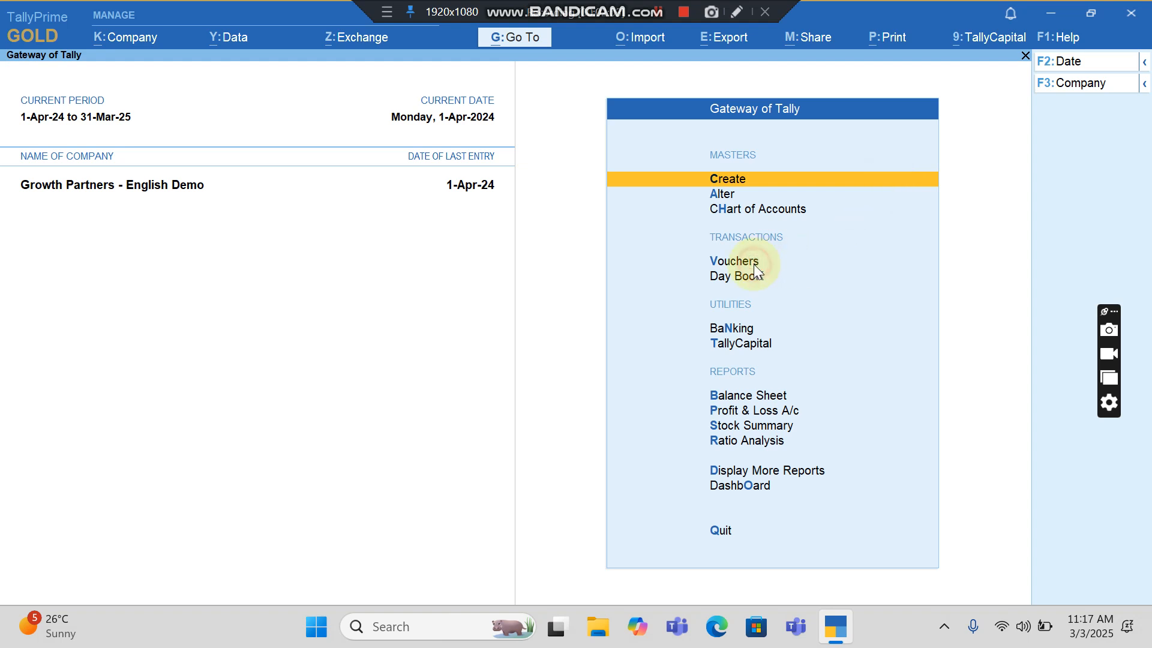
left_click(733, 261)
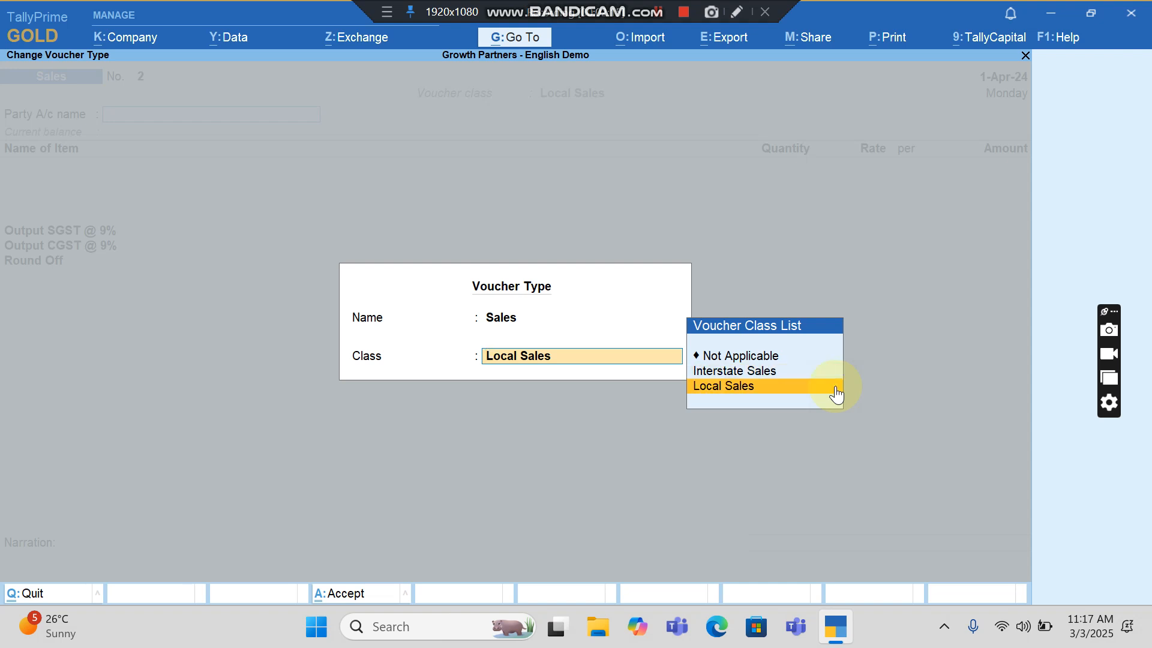
left_click(723, 386)
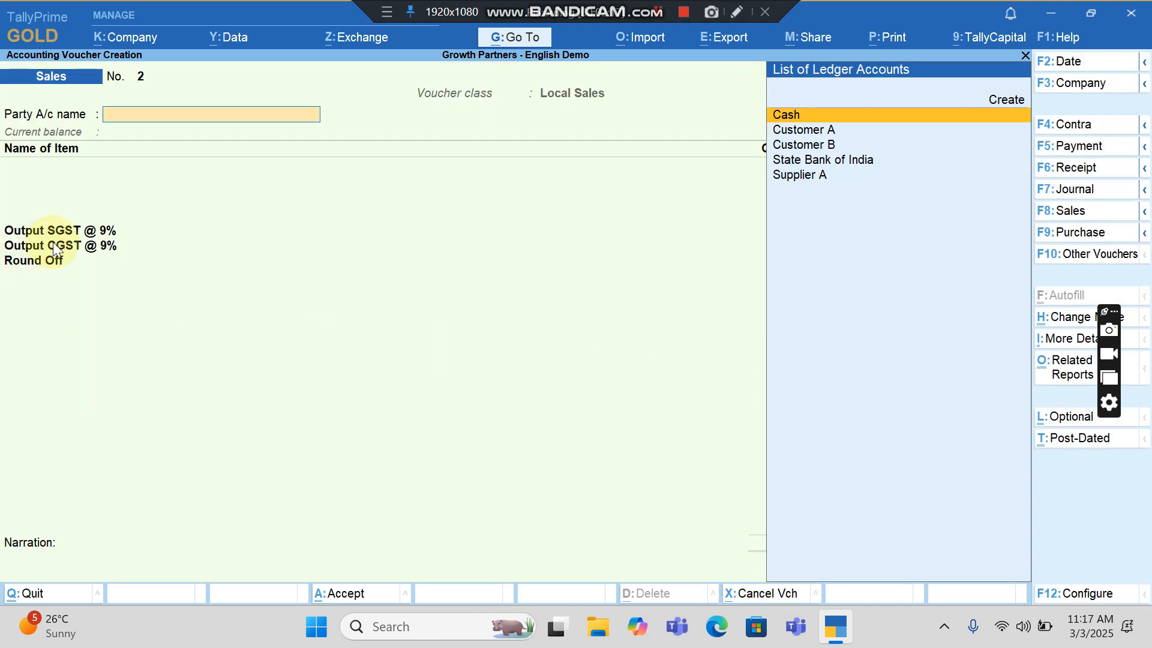
mouse_move(101, 300)
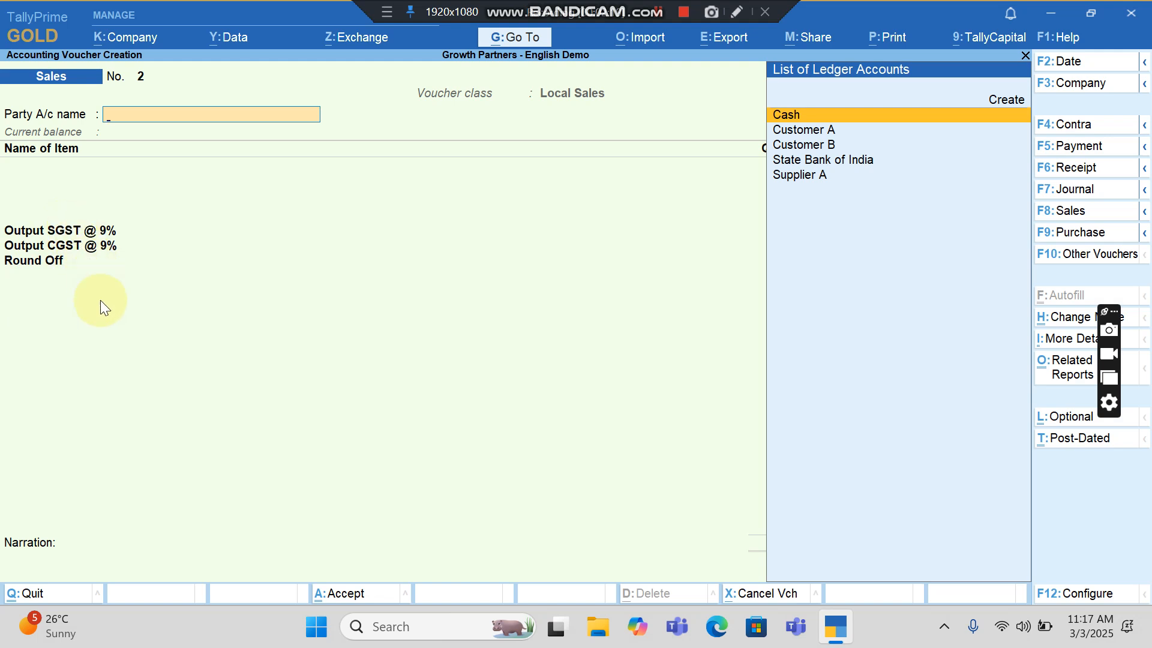
mouse_move(114, 224)
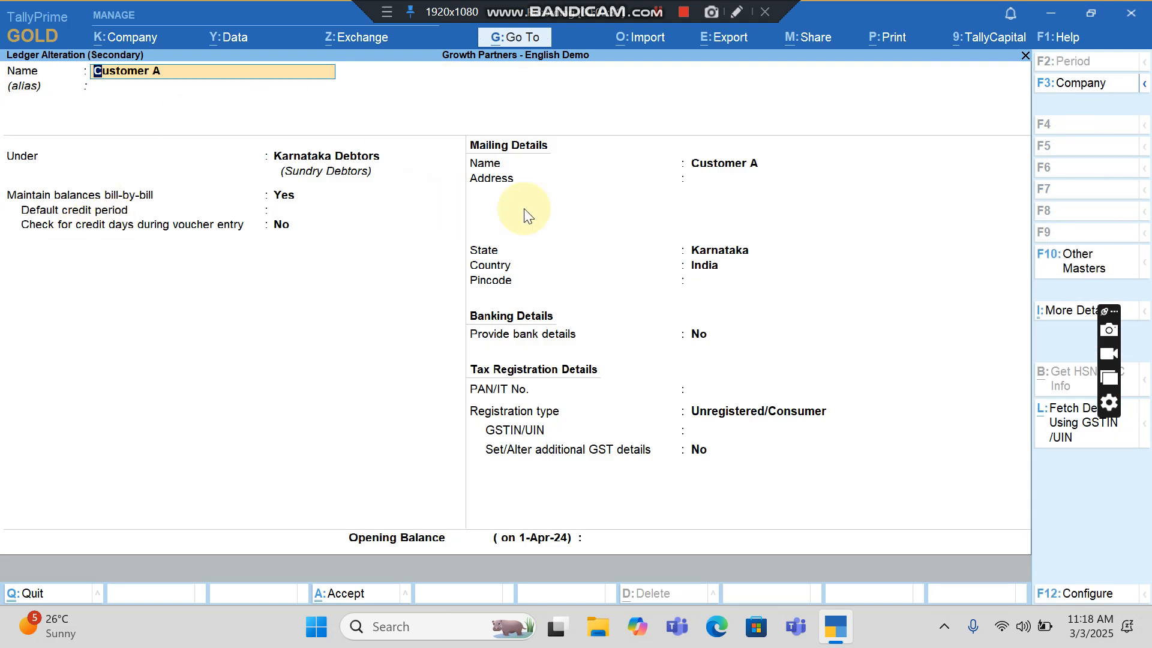
mouse_move(770, 274)
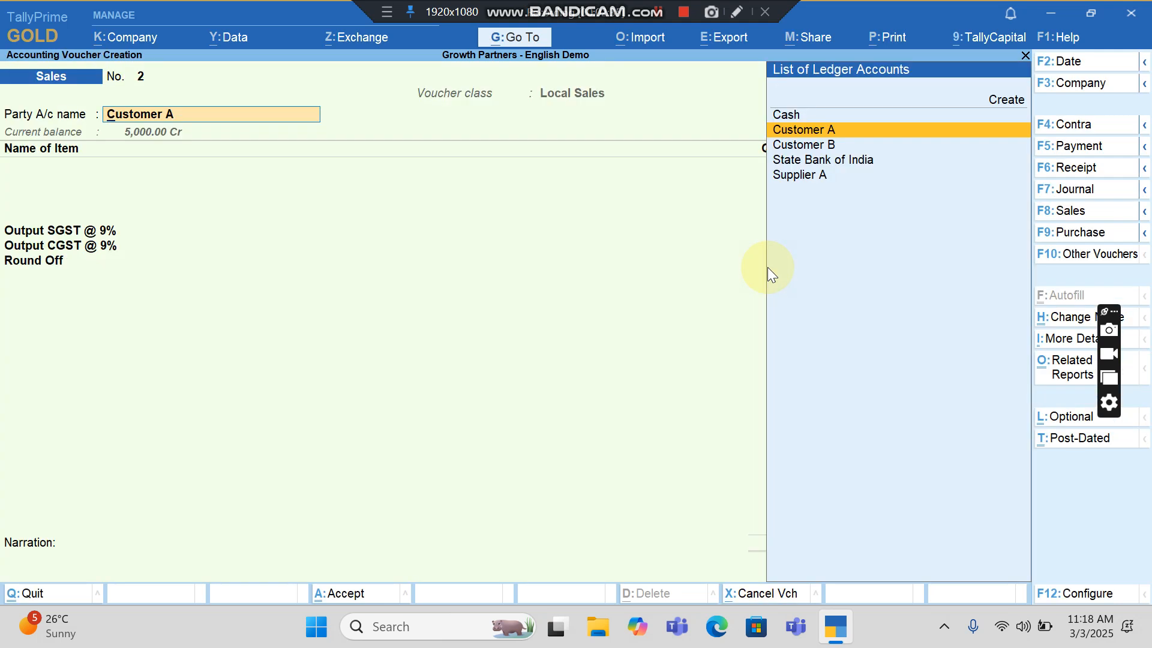
Step: Accept Customer A (Karnataka, 5,000.00 Cr) as the party on sales voucher 2
left_click(803, 129)
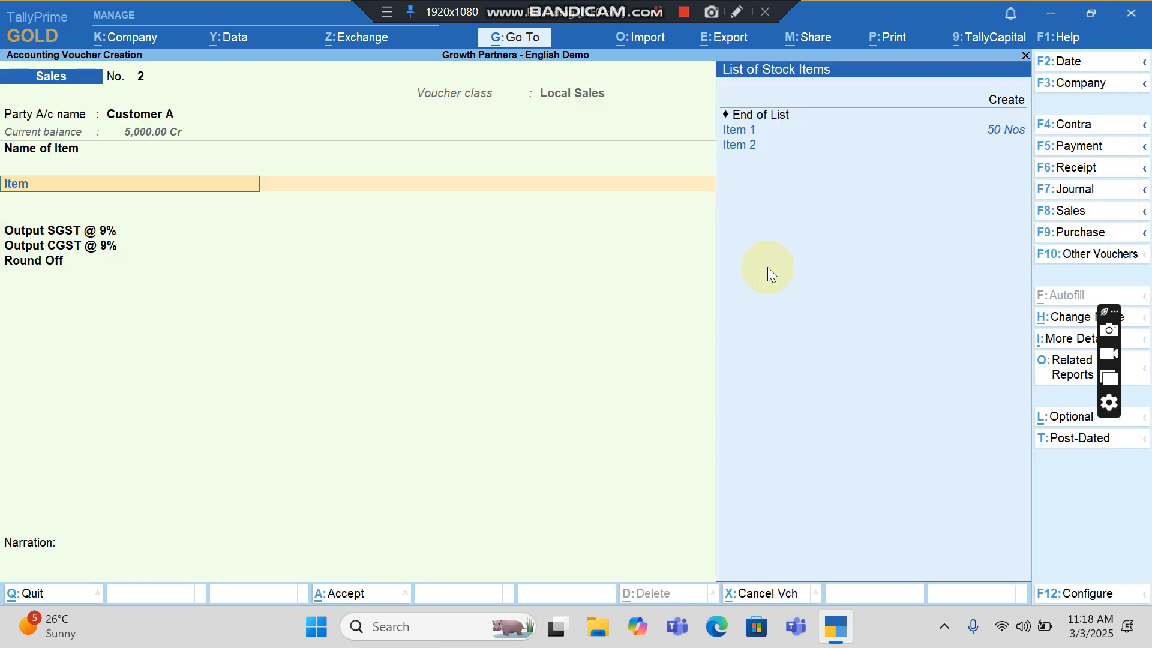
Step: Enter Item 1 at 5 Nos, rate 100, then correct the rate to 101.50
left_click(737, 129)
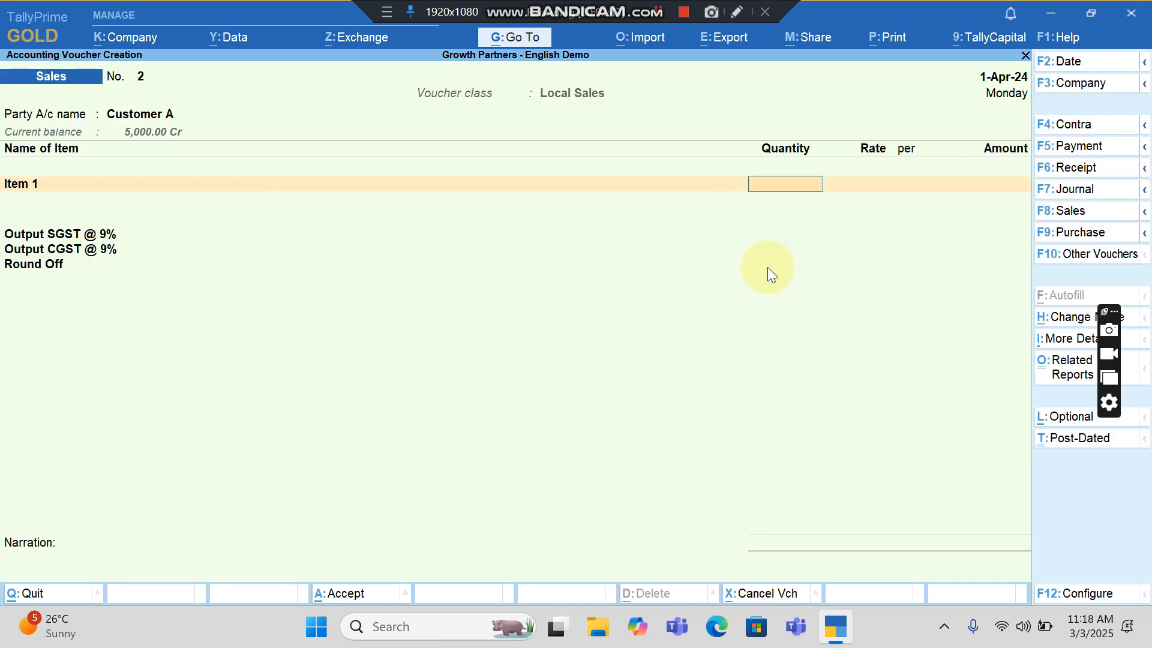
type("5 Nos")
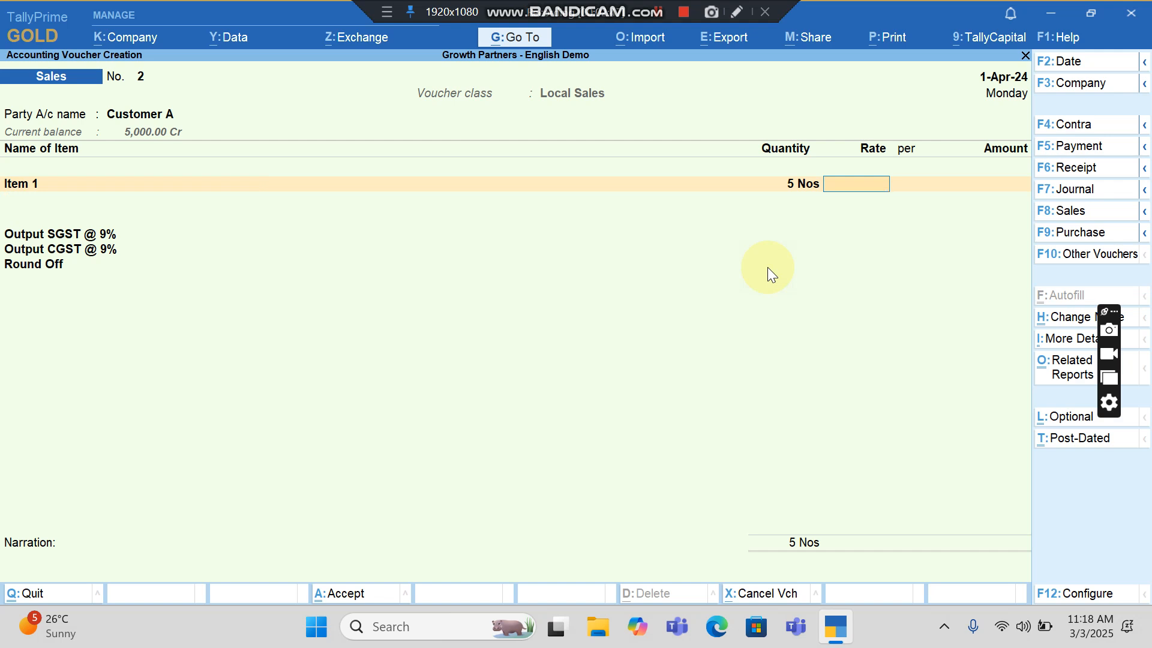
type("100.00")
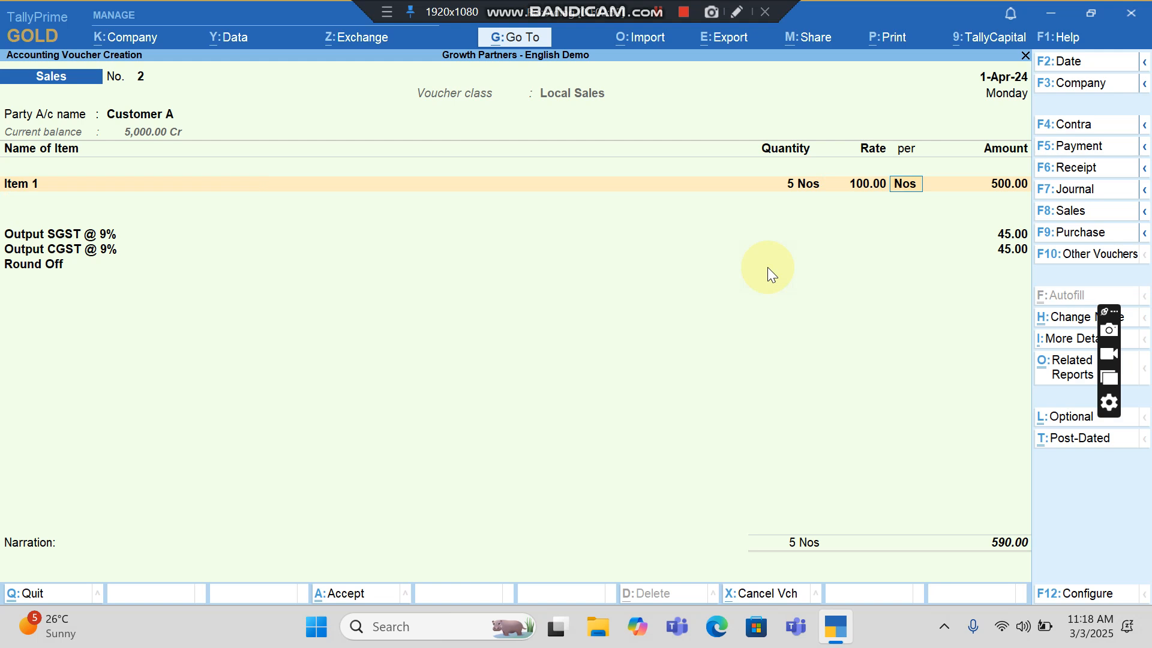
left_click(867, 184)
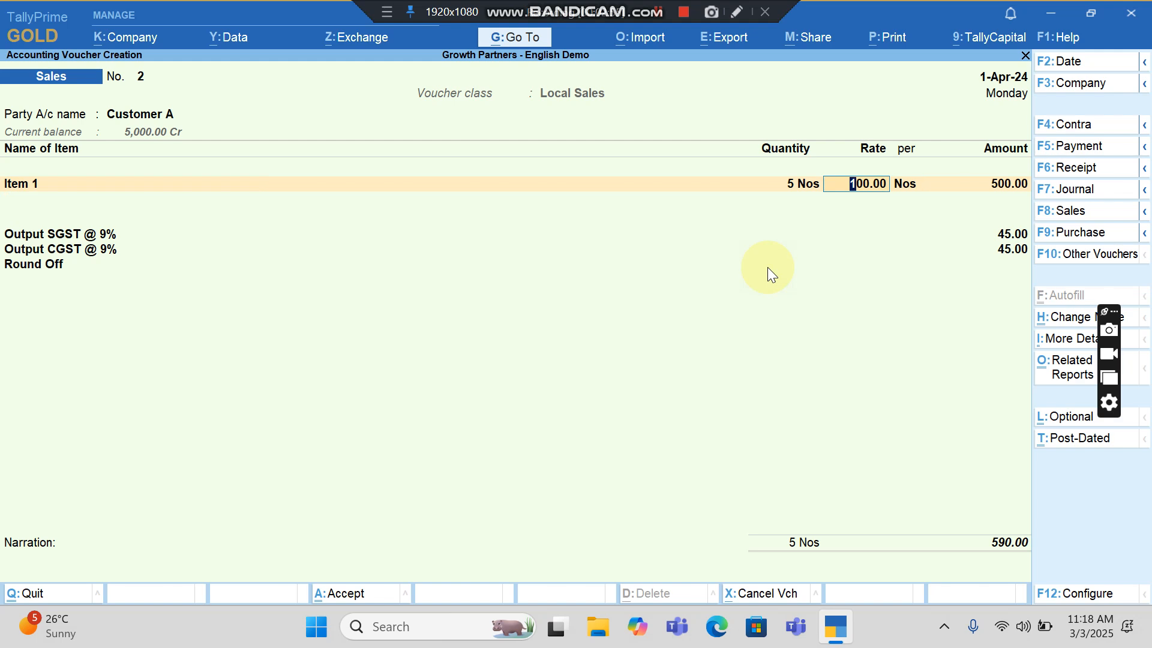
type("101.5")
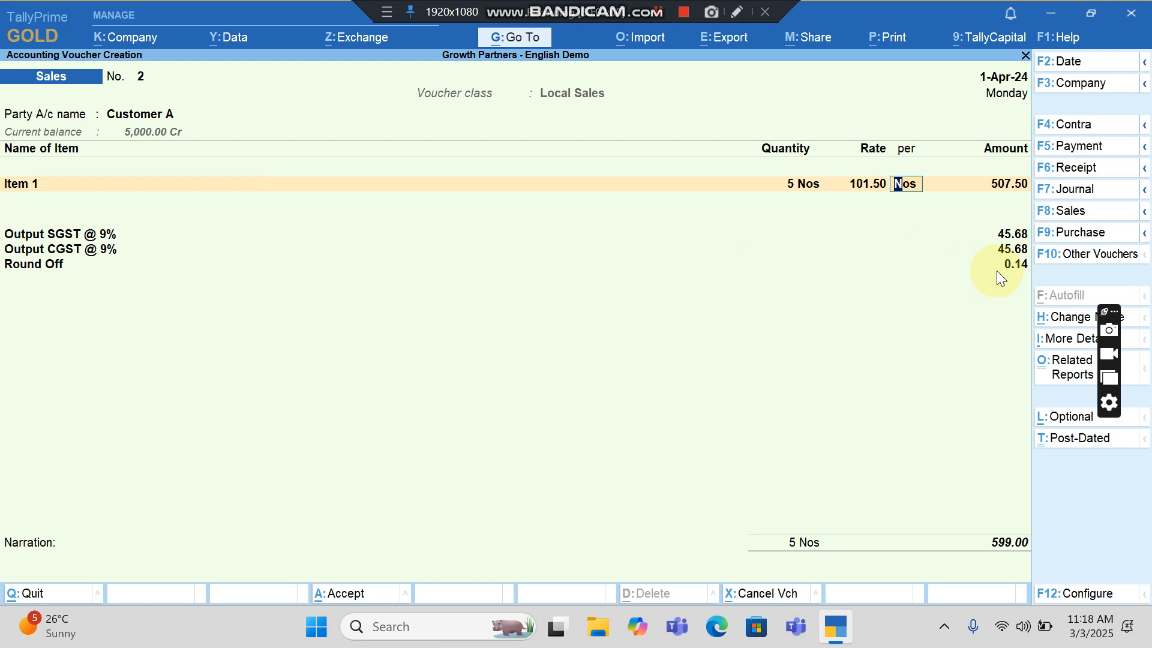
mouse_move(1028, 248)
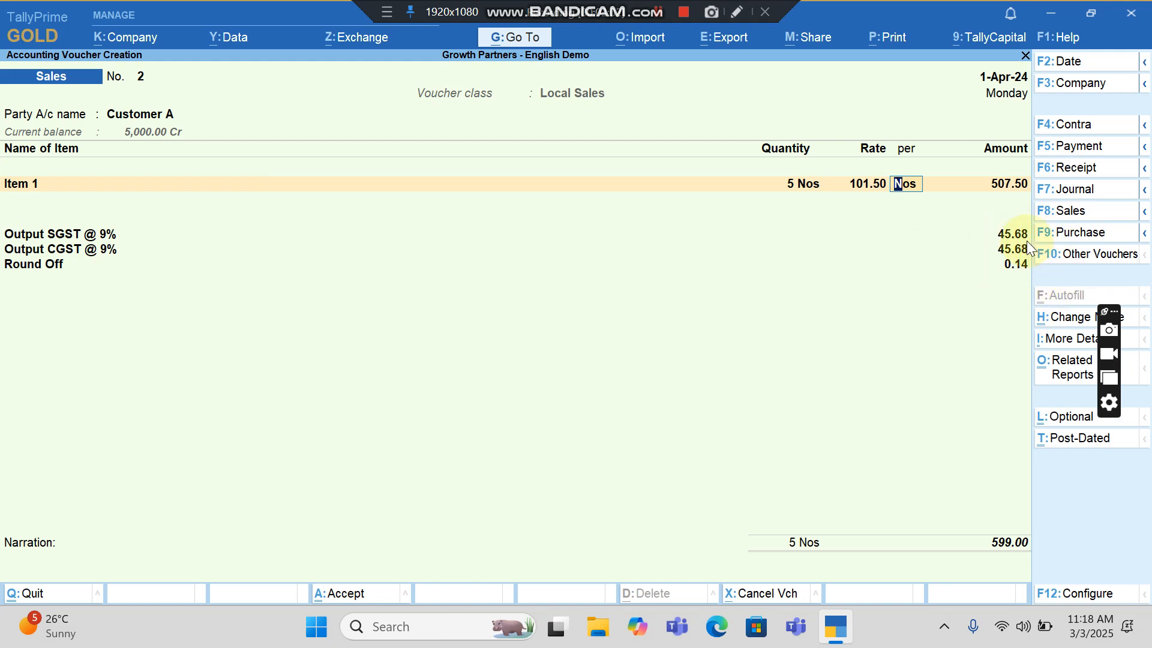
mouse_move(958, 316)
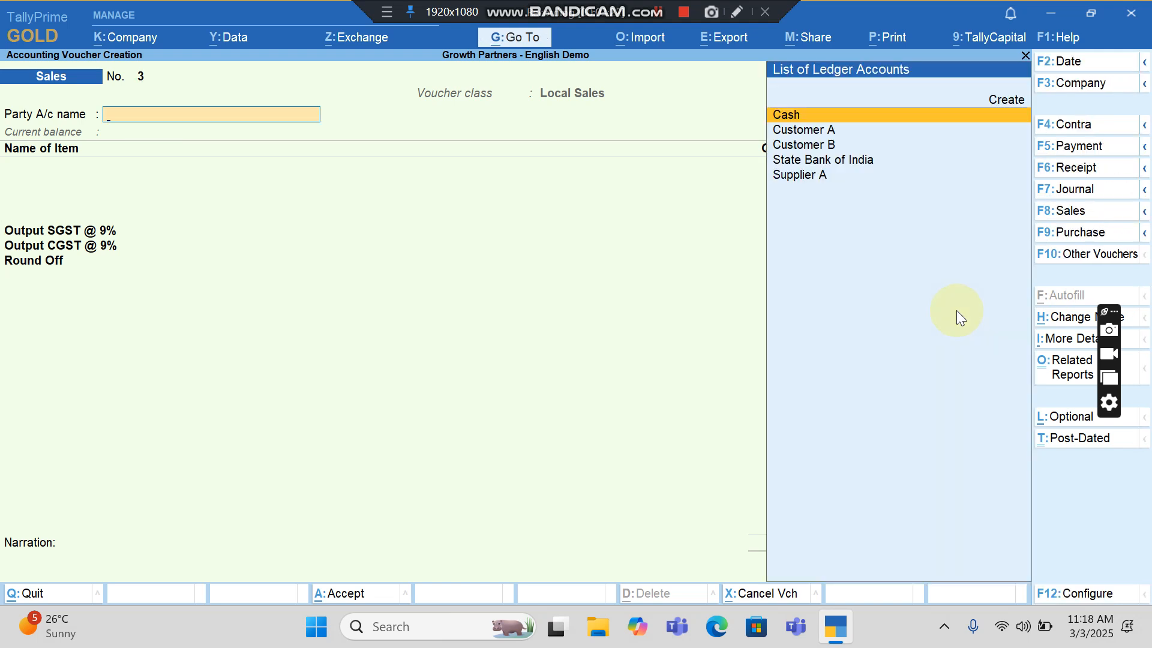
Step: Switch voucher 3 to the Interstate Sales class
left_click(802, 144)
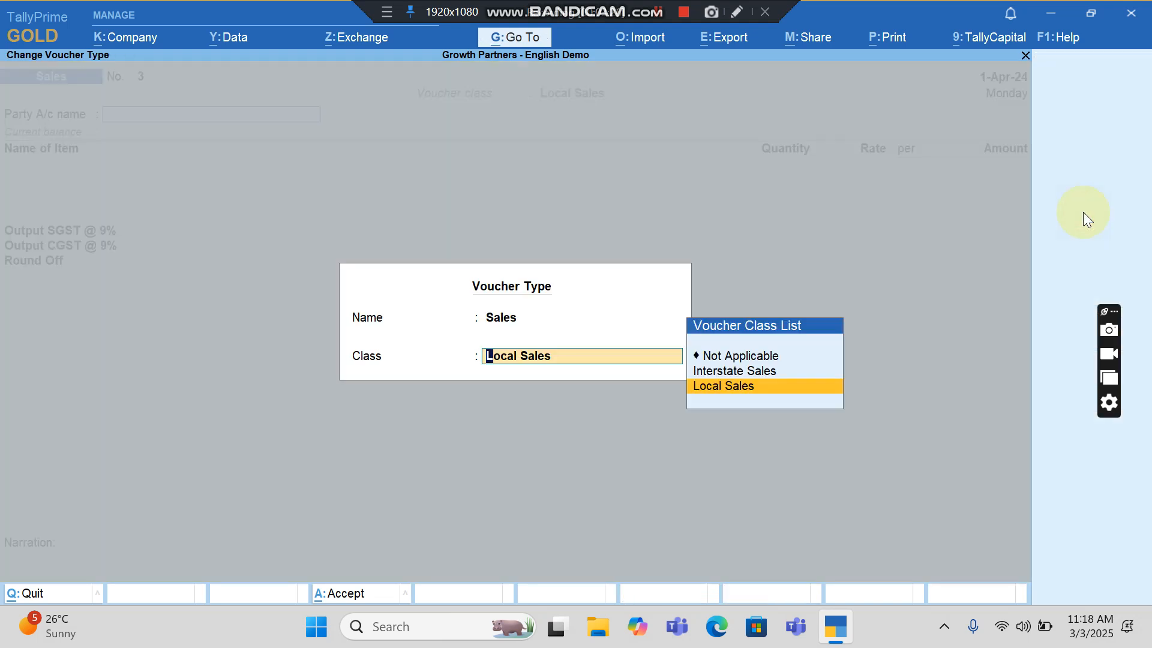
left_click(743, 370)
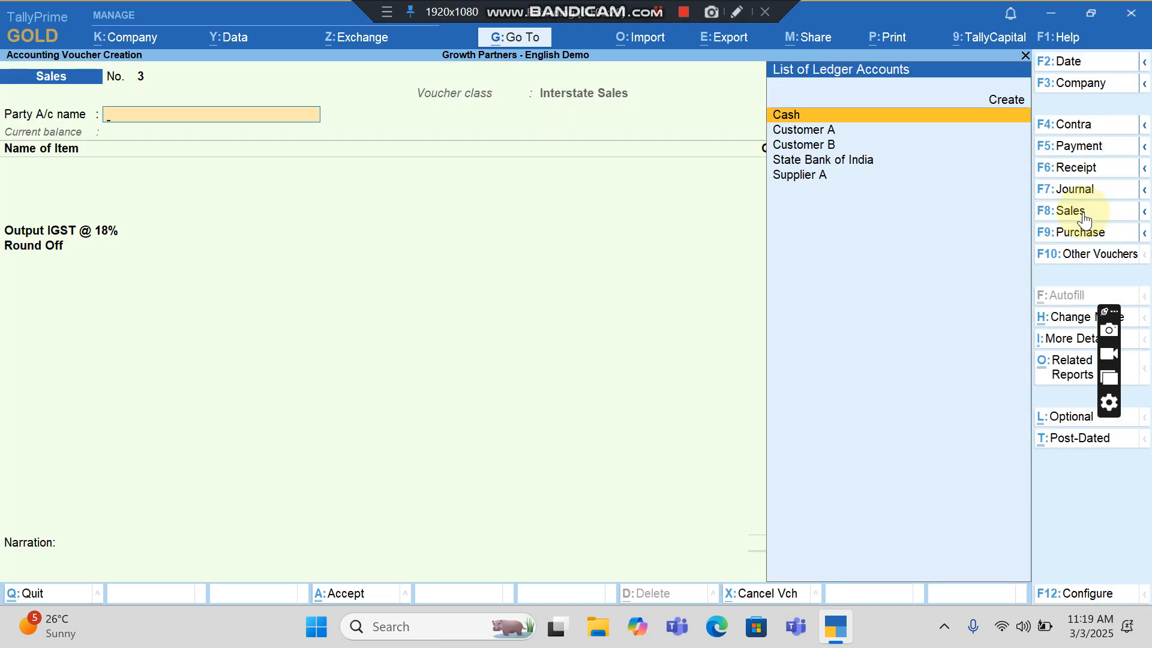
Step: Select Customer B as party, set its state and confirm the party details
left_click(804, 144)
type("M")
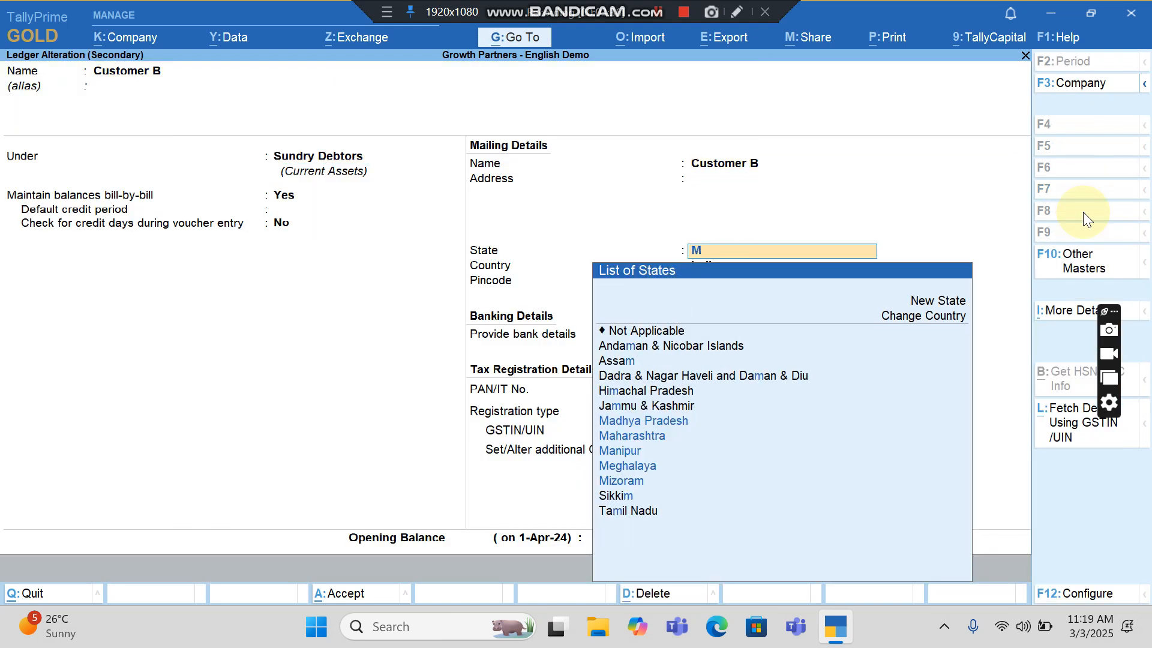
left_click(632, 434)
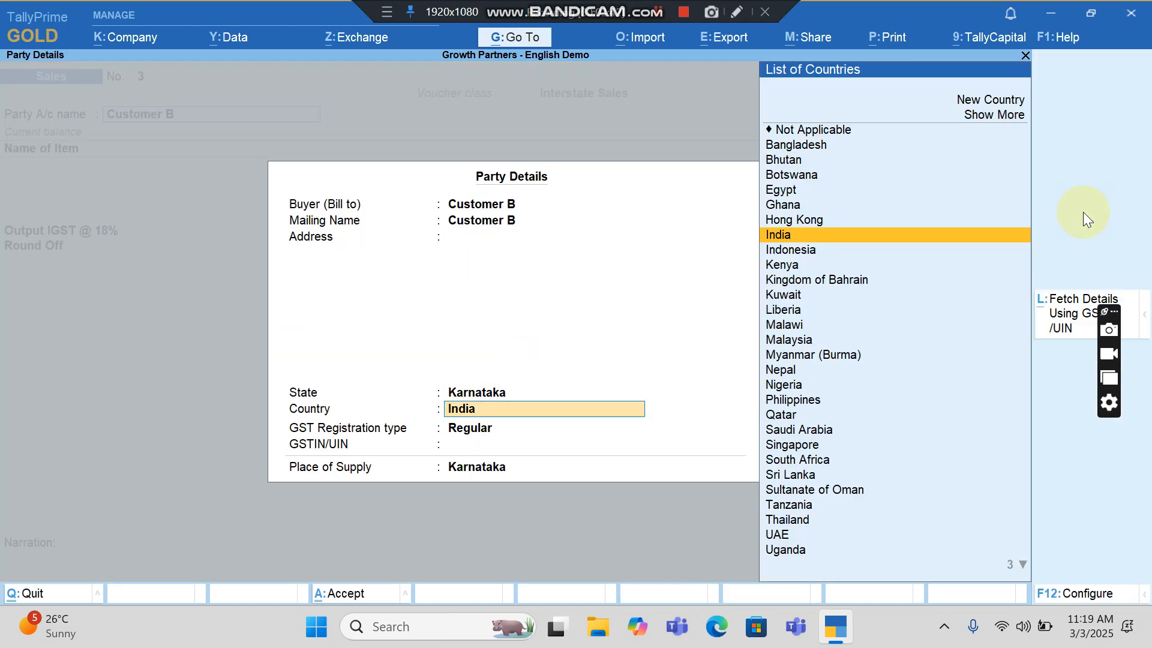
left_click(776, 234)
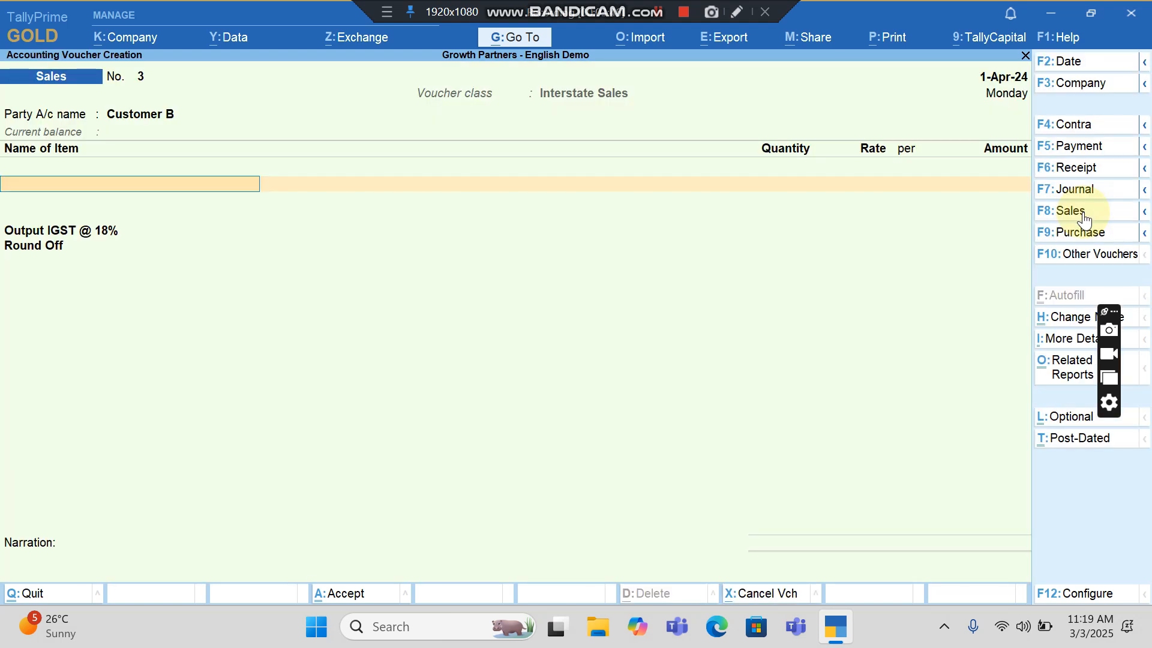
Step: Enter Item 1 at 5 Nos × 100.00 so IGST 90.00 totals 590.00
type("Item 1")
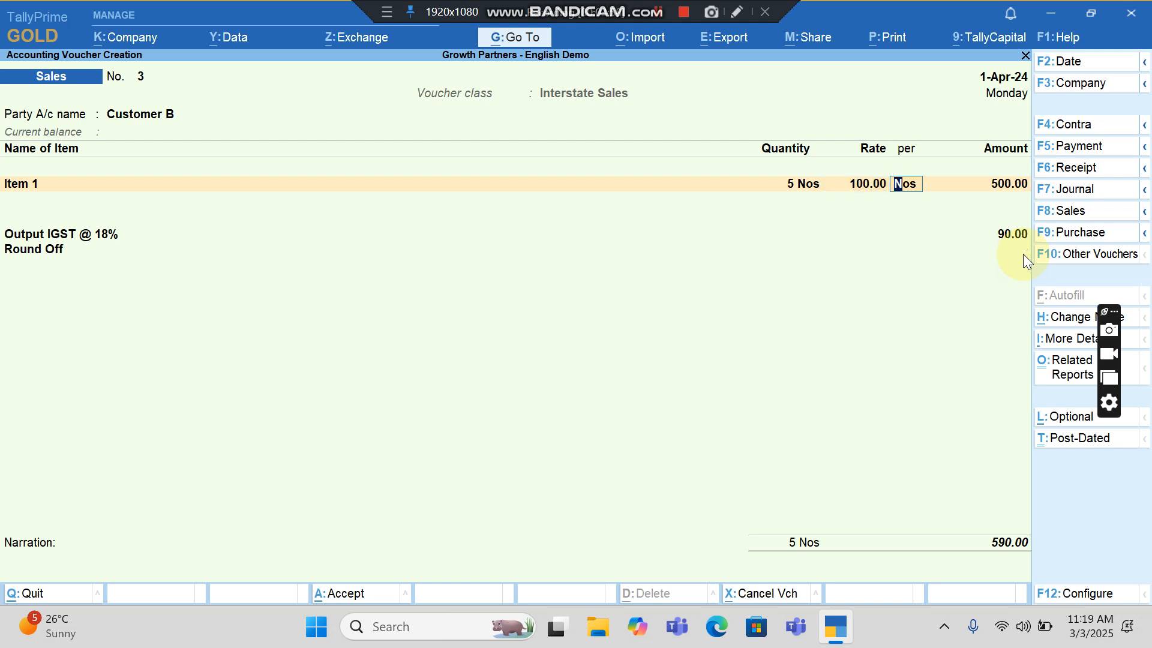
mouse_move(1038, 240)
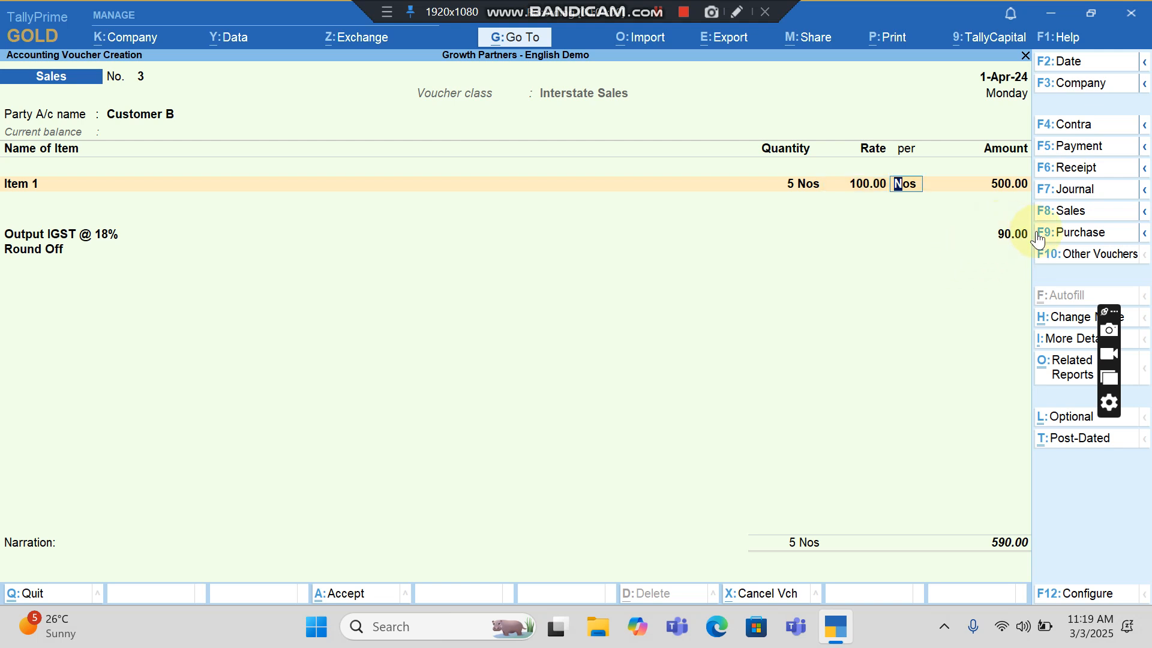
mouse_move(1016, 272)
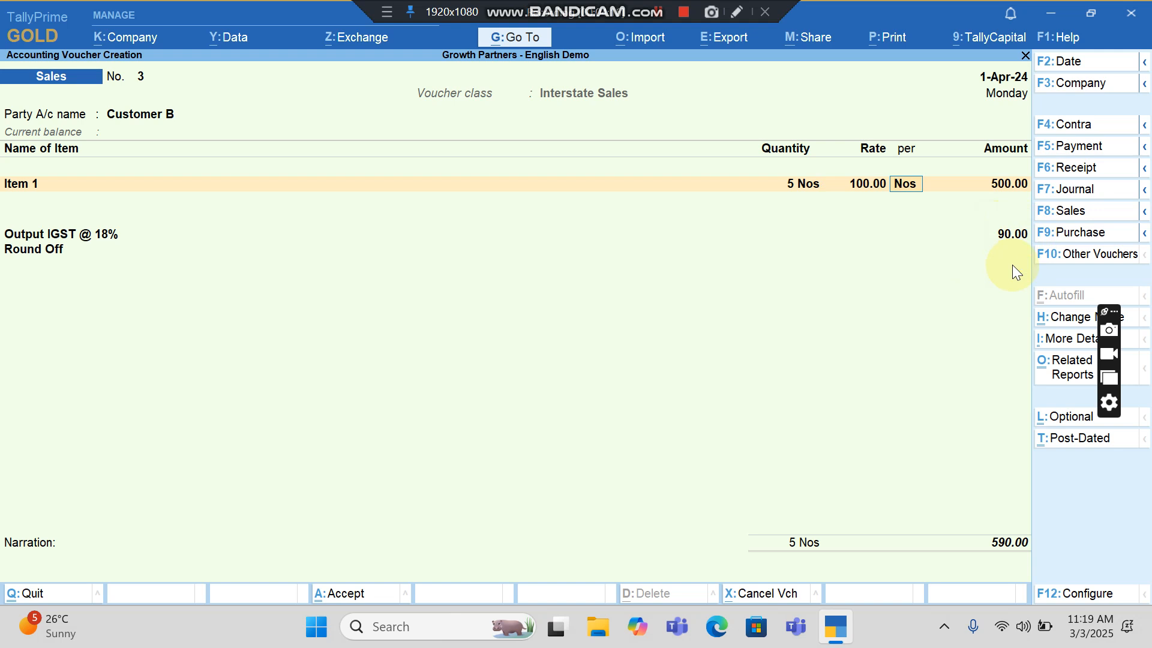
left_click(903, 183)
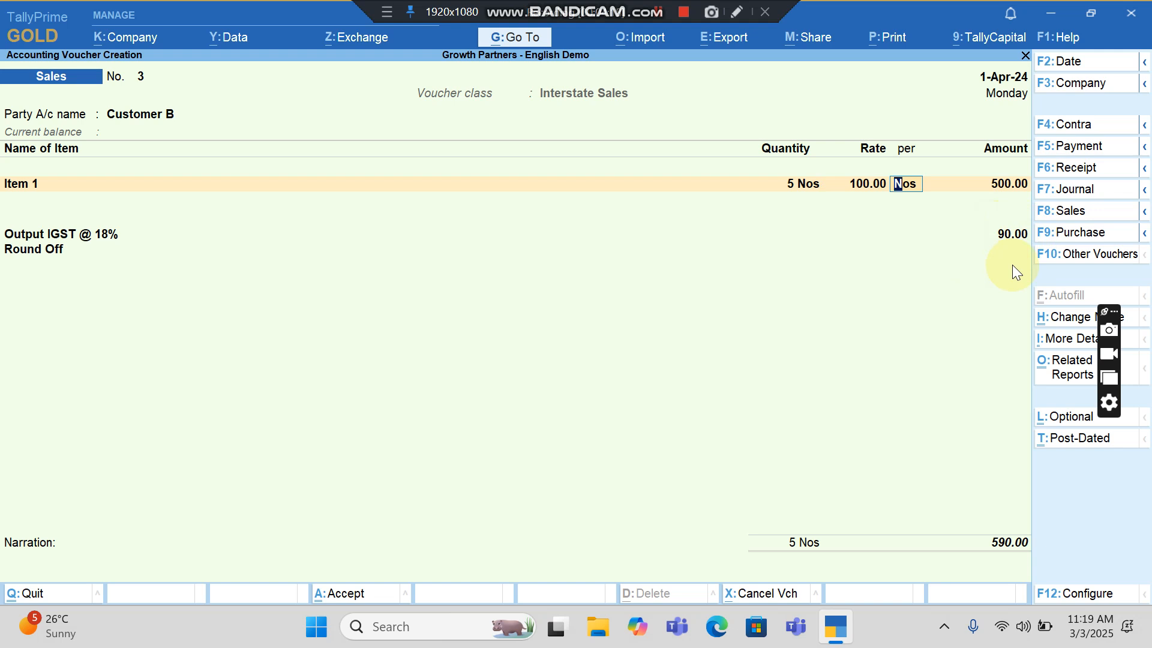